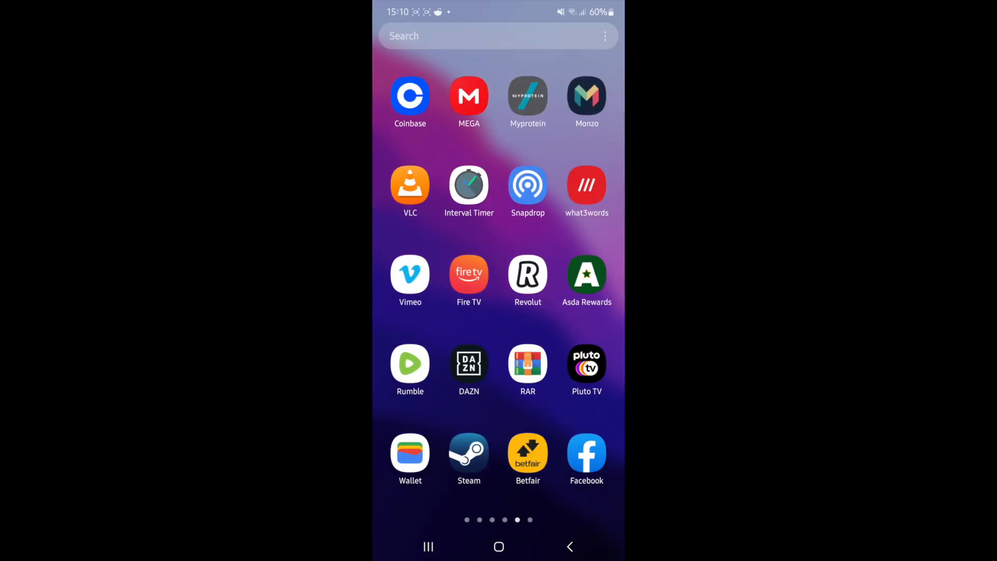
Launch Facebook and go to Marketplace showing today's picks near Stanley, Durham.
left_click(585, 453)
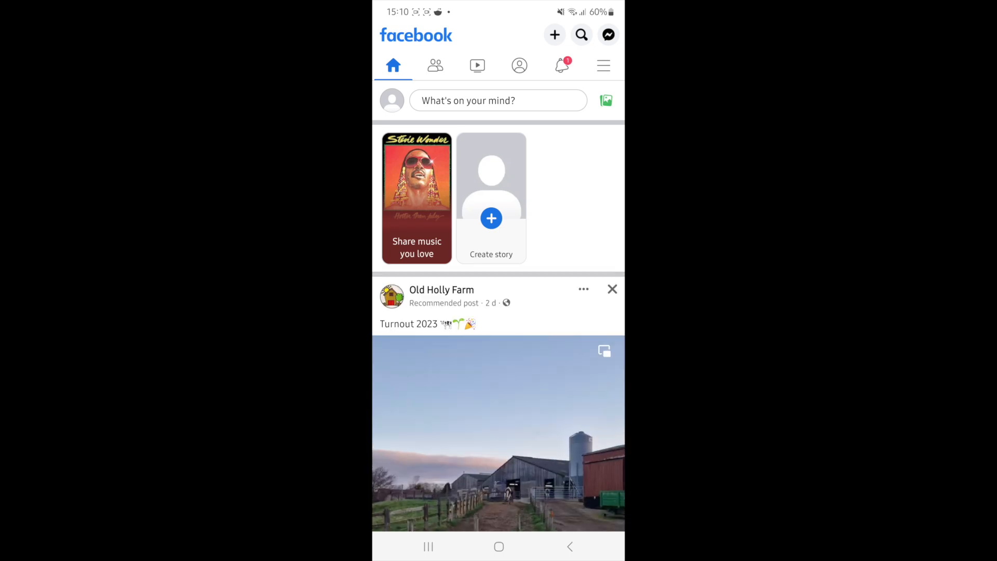
left_click(602, 64)
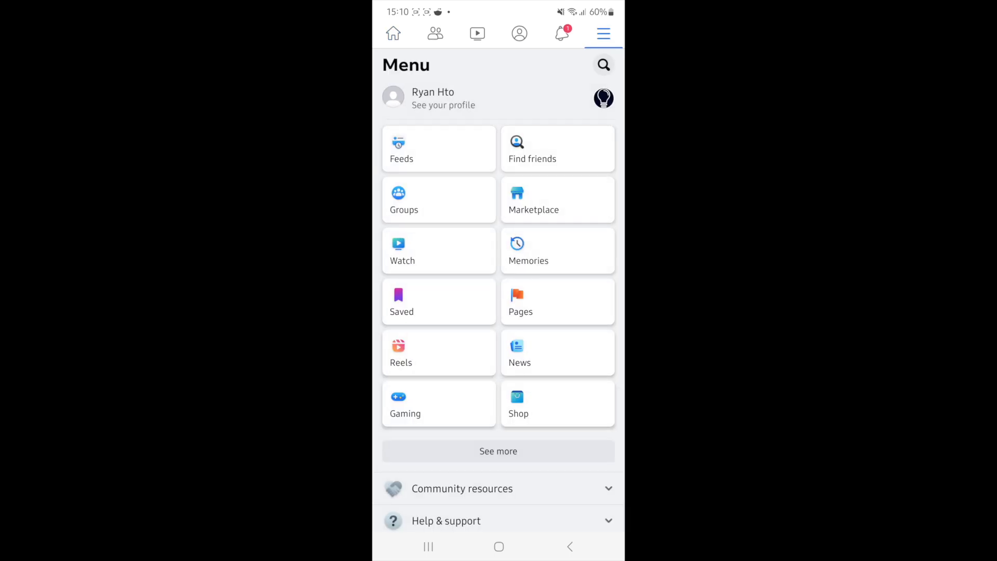
left_click(533, 199)
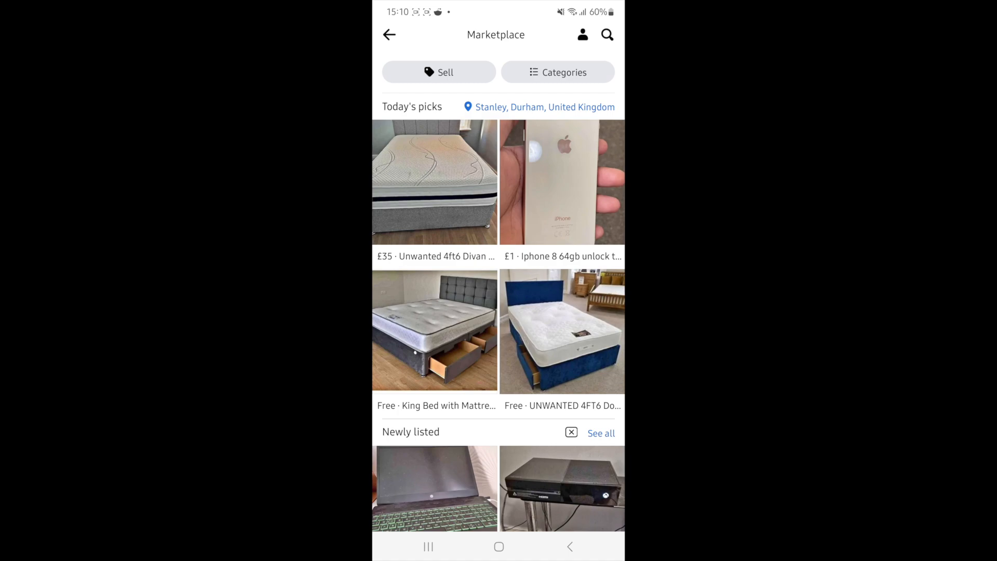
Rerun the recent 'ps5' Marketplace search and bring up its filter options.
left_click(607, 35)
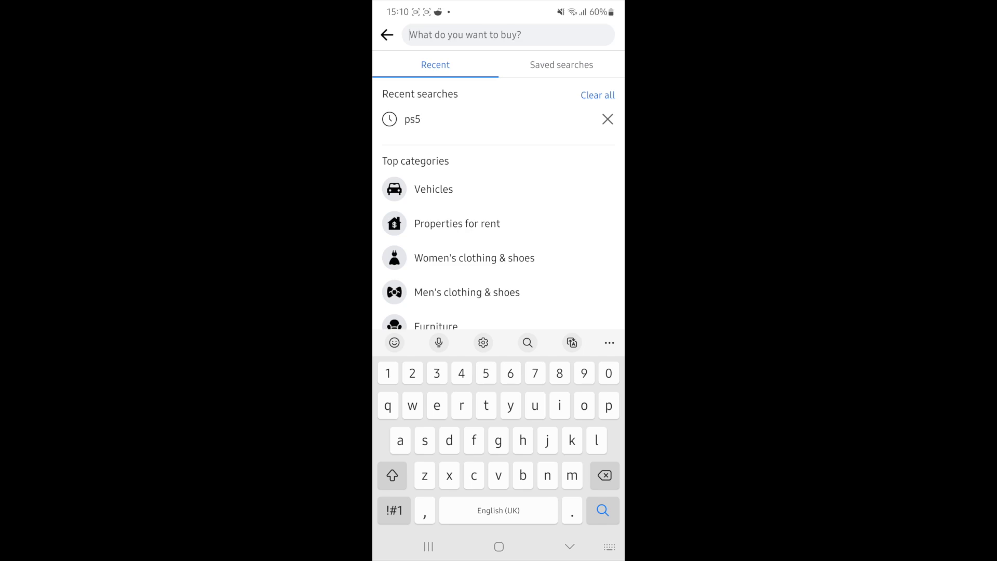
left_click(411, 120)
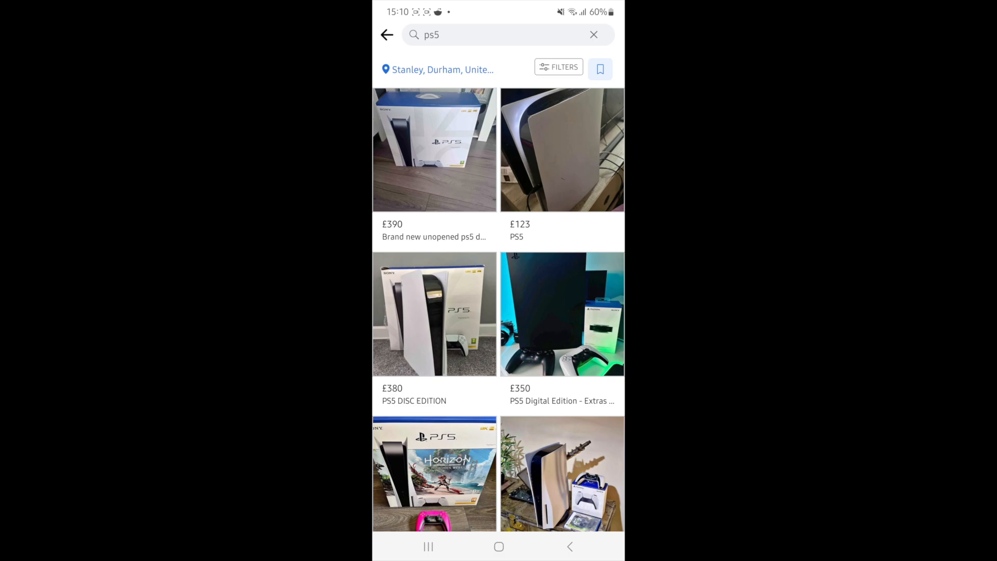
left_click(559, 67)
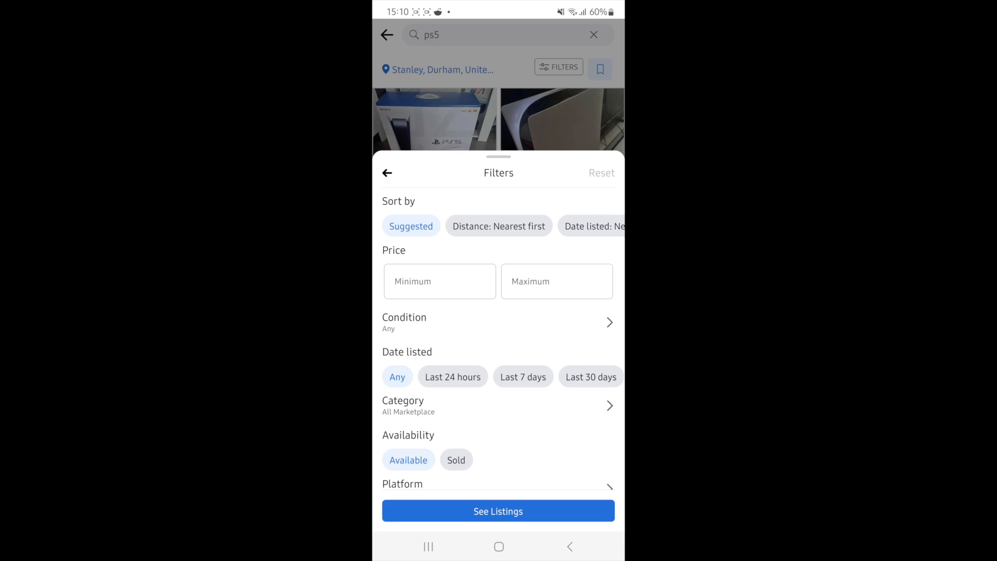
Set the maximum price to £0 and apply it to show only free ps5 listings.
left_click(557, 282)
type("£0")
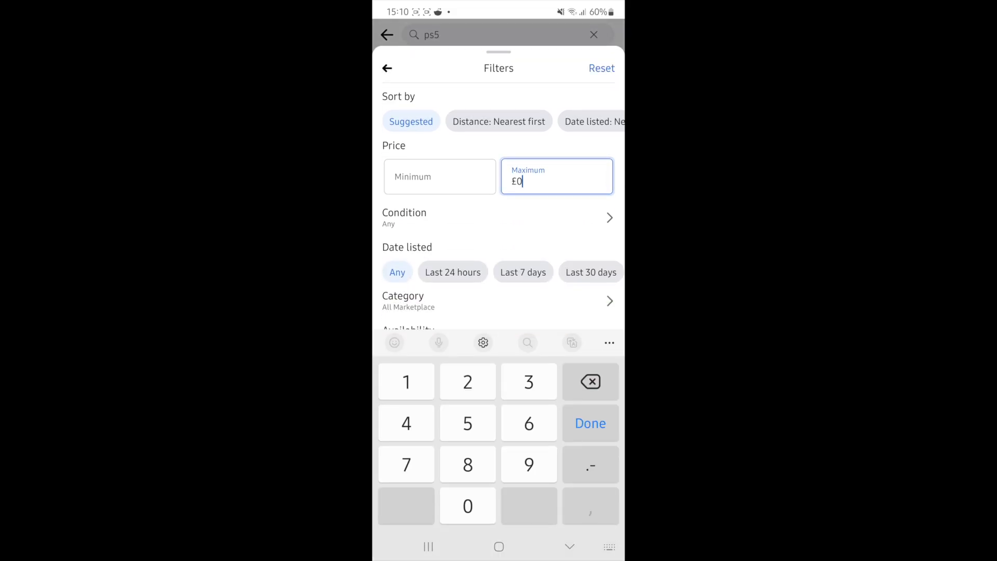
left_click(589, 423)
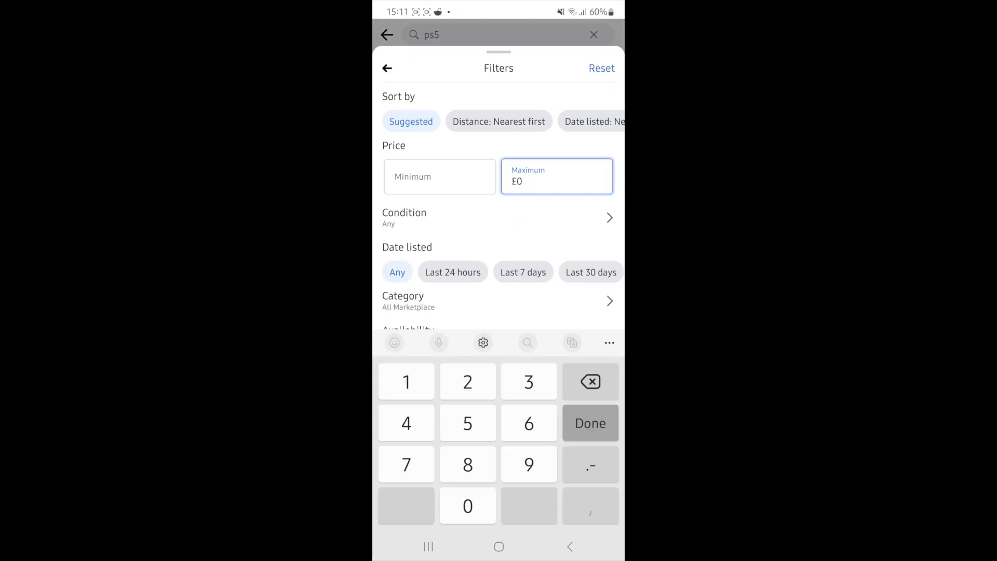
left_click(590, 422)
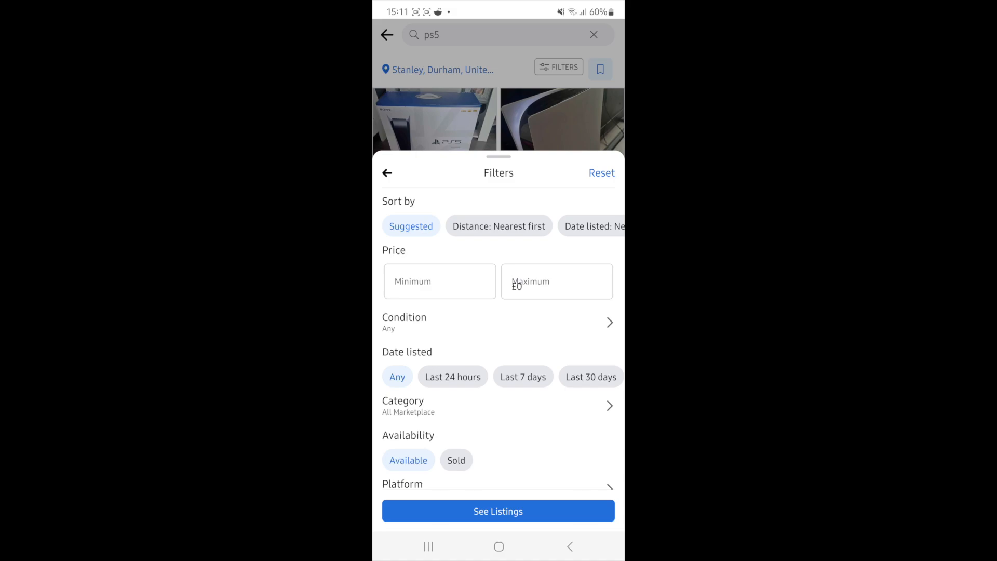
left_click(497, 511)
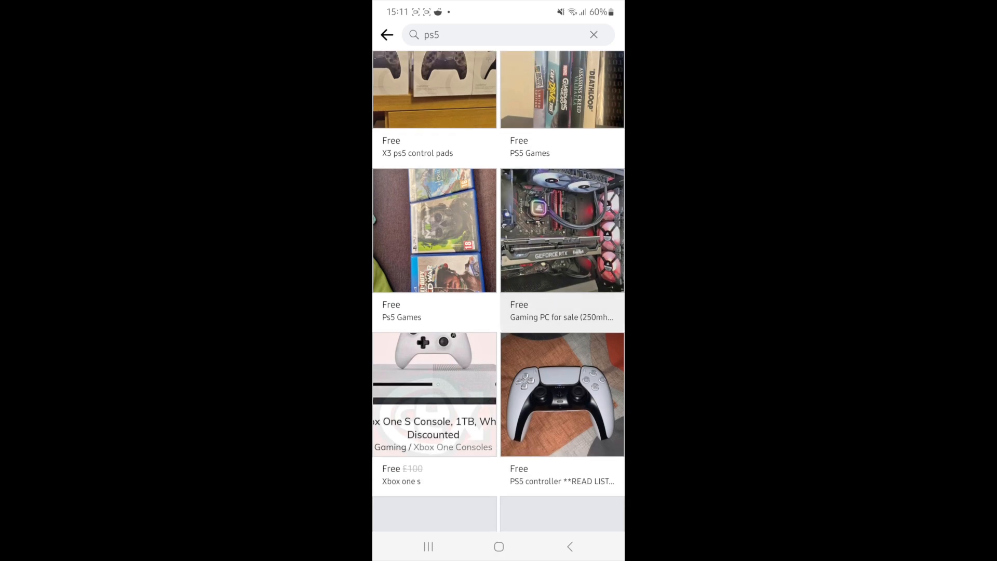
Scroll through the free ps5 results such as games and controllers.
scroll("down", 3)
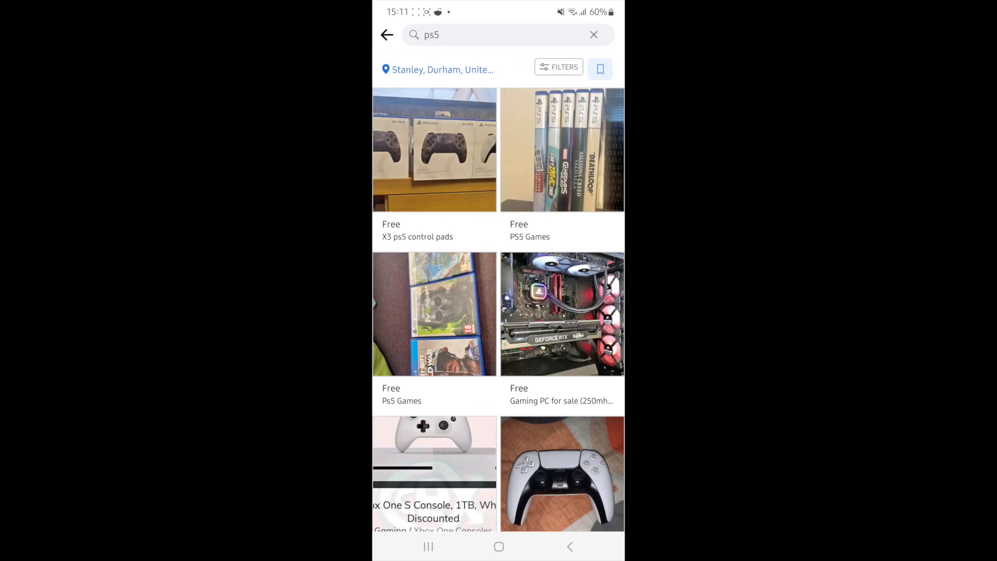